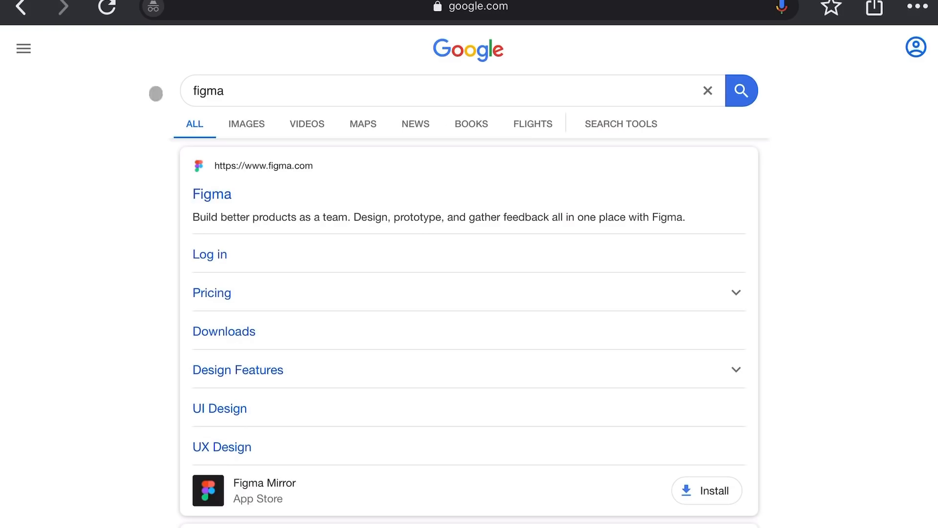
Open the Figma website from the Google results for 'figma'
{"action": "left_click", "coordinate": [210, 254]}
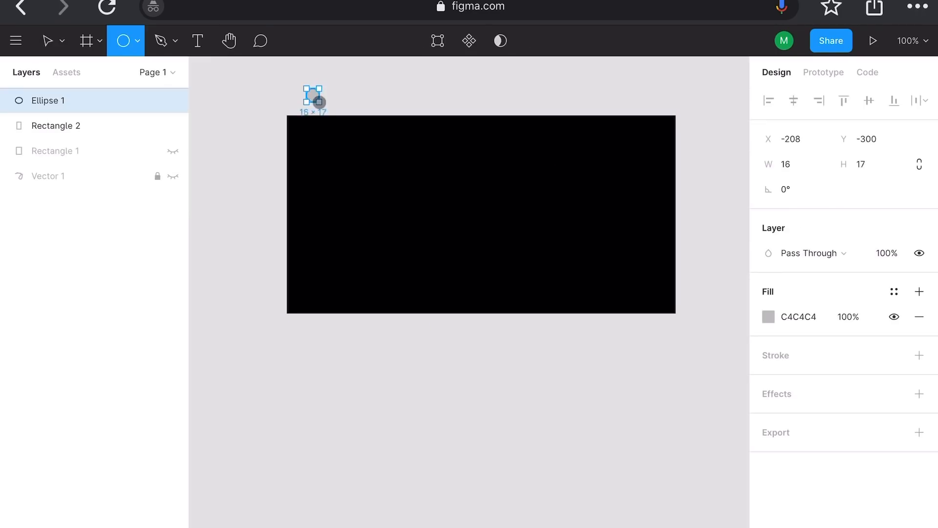
Duplicate the orange circle and recolour the copies, then add the grey middle band
{"action": "right_click", "coordinate": [314, 99]}
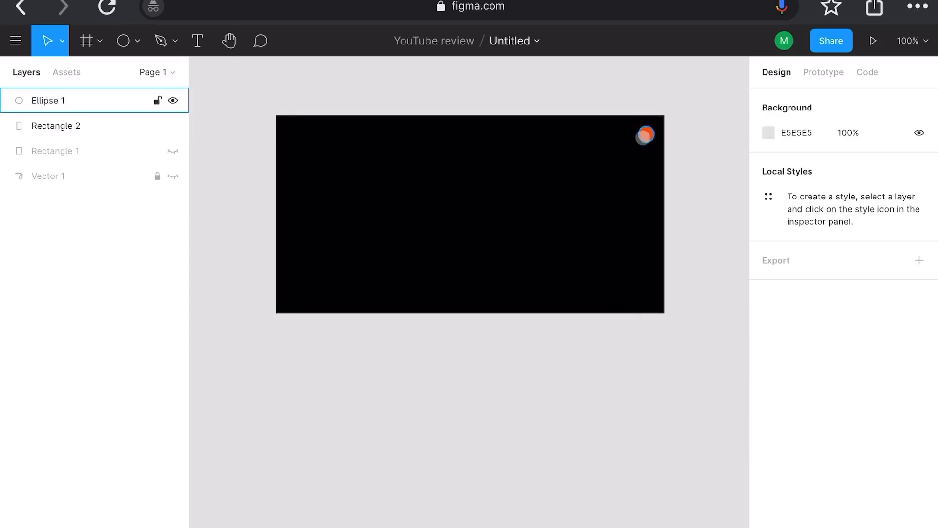
{"action": "right_click", "coordinate": [645, 134]}
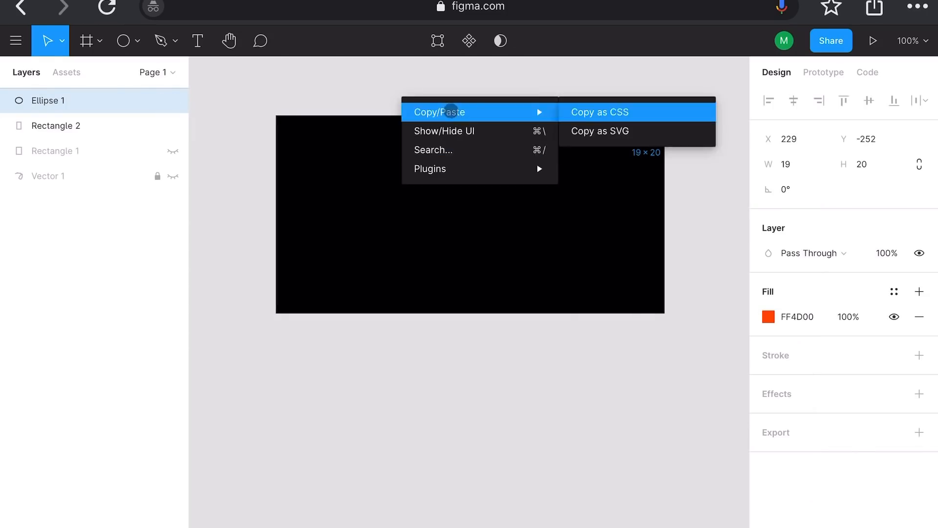
{"action": "left_click", "coordinate": [599, 112]}
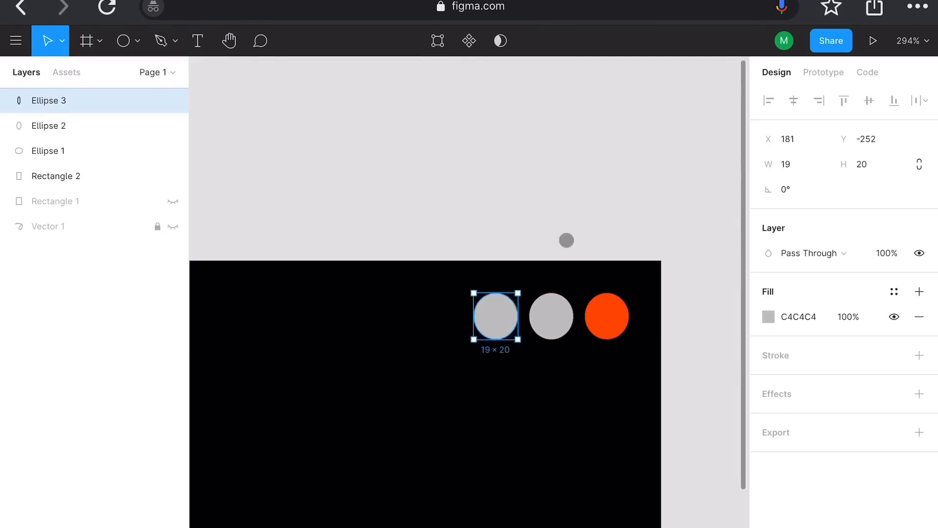
{"action": "left_click", "coordinate": [778, 316]}
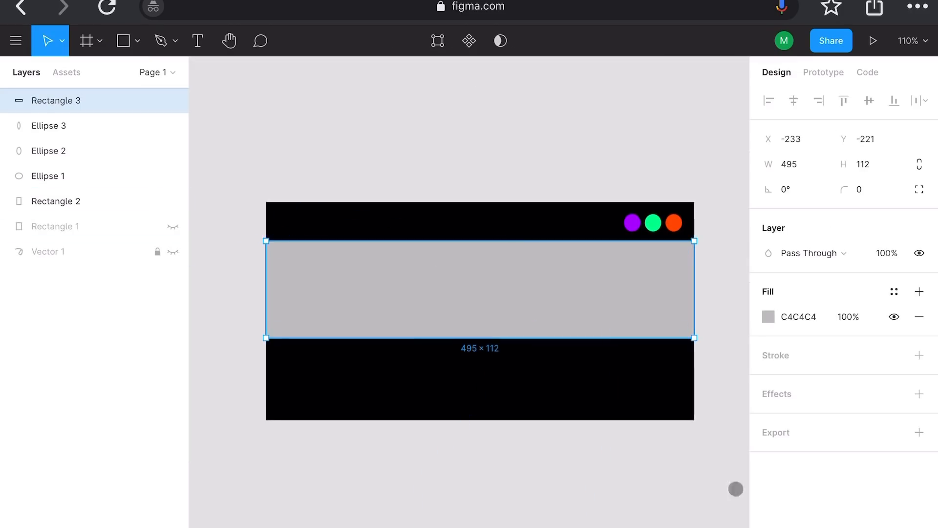
Fill the middle band and the new bottom strip with dark grey 292929
{"action": "left_click", "coordinate": [768, 317]}
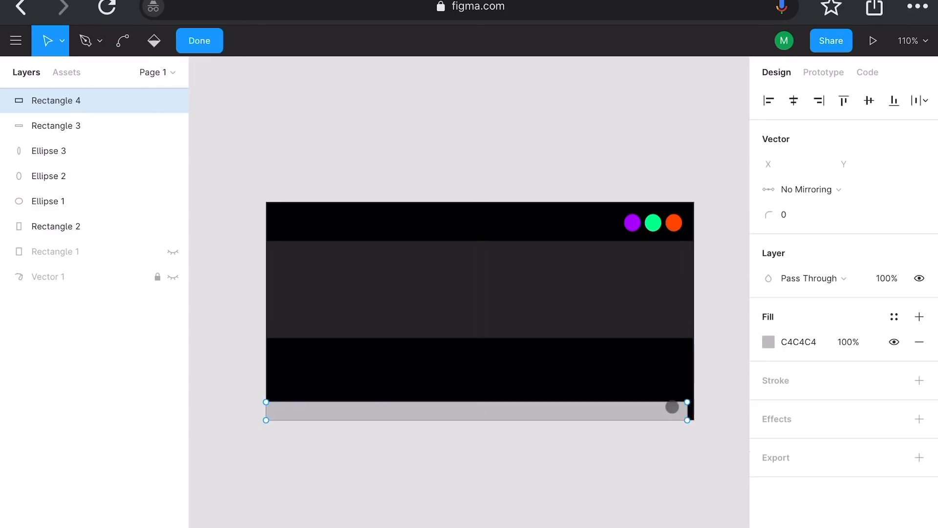
{"action": "left_click", "coordinate": [199, 40]}
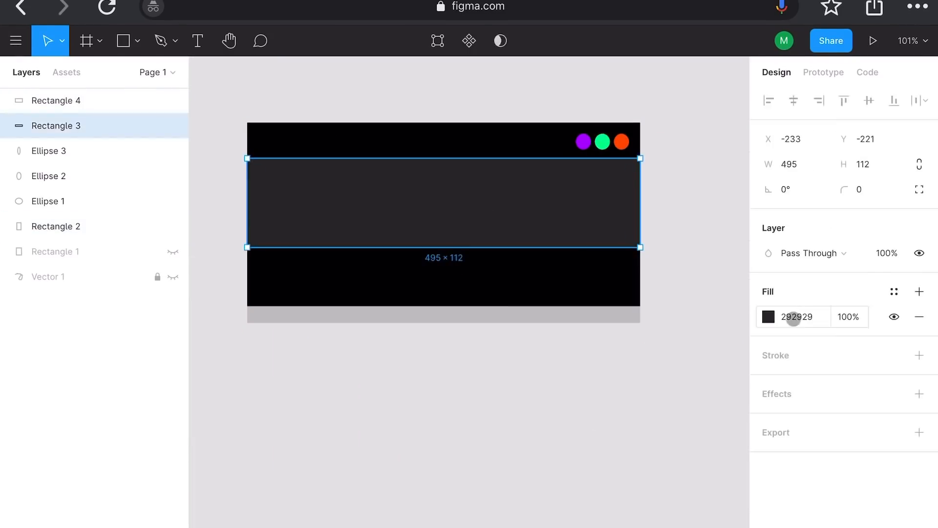
{"action": "left_click", "coordinate": [797, 316]}
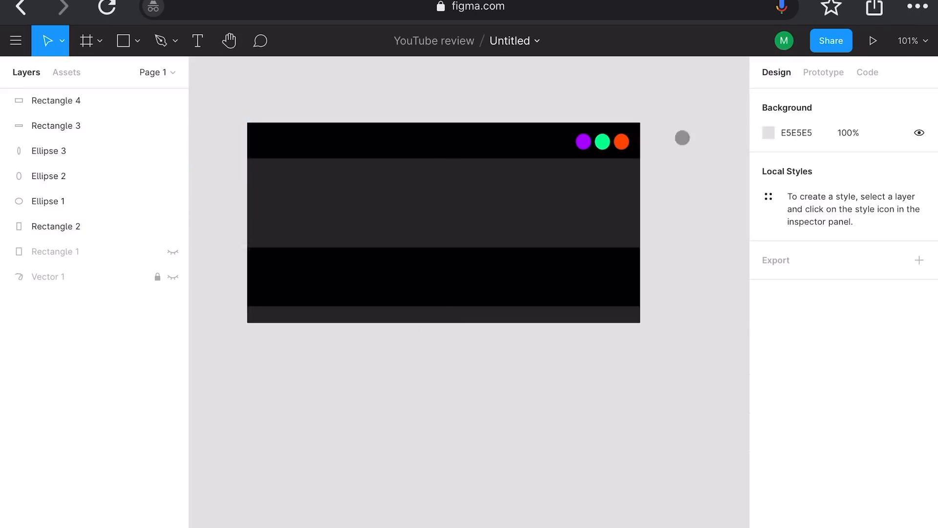
{"action": "left_click", "coordinate": [197, 41]}
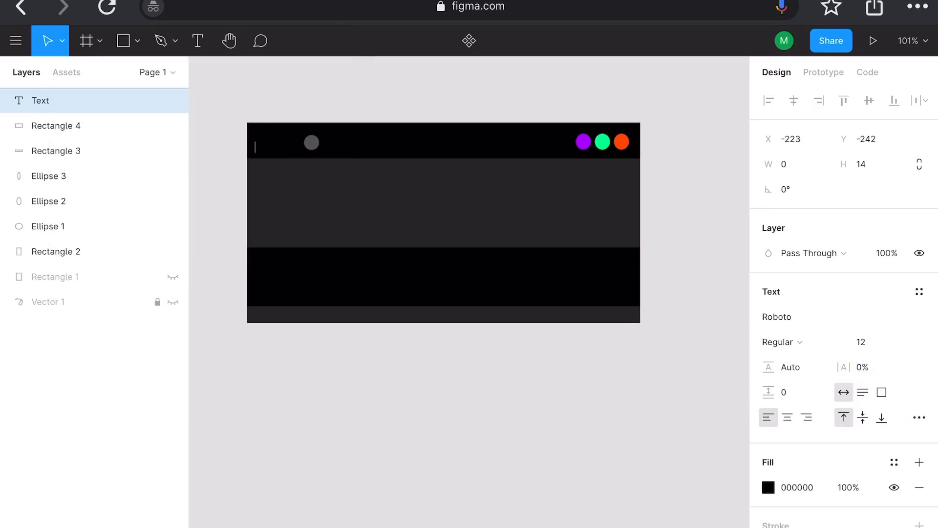
Draw two short white lines in the top bar's left corner as a hamburger icon
{"action": "left_click_drag", "start_coordinate": [312, 143], "coordinate": [242, 82]}
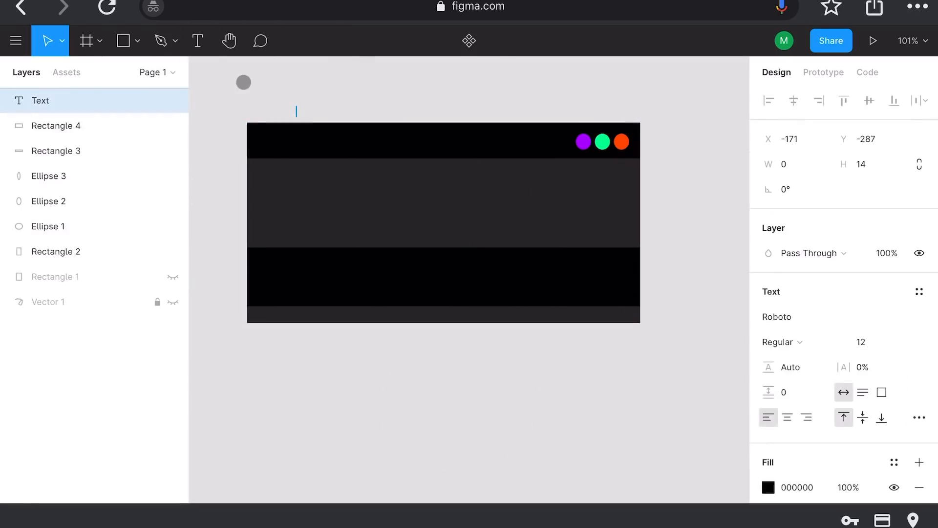
{"action": "left_click", "coordinate": [790, 139]}
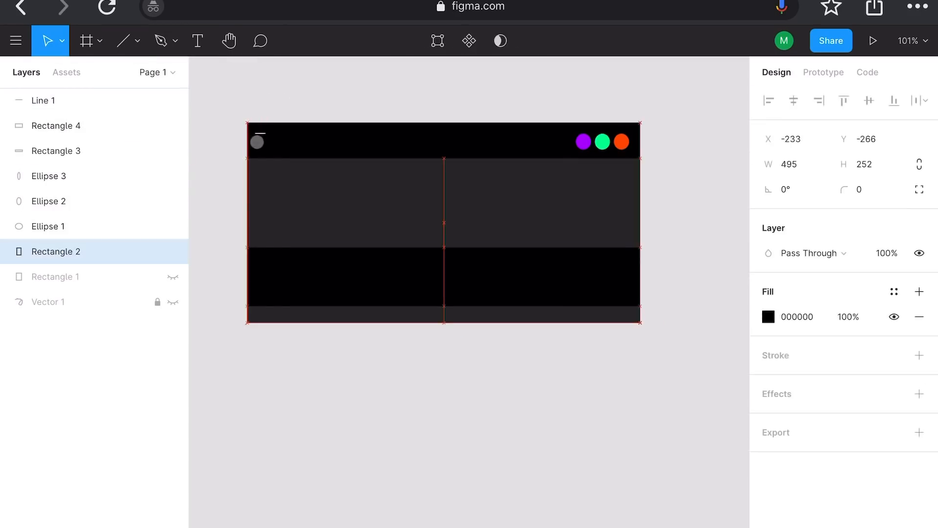
{"action": "left_click_drag", "start_coordinate": [258, 146], "coordinate": [289, 146]}
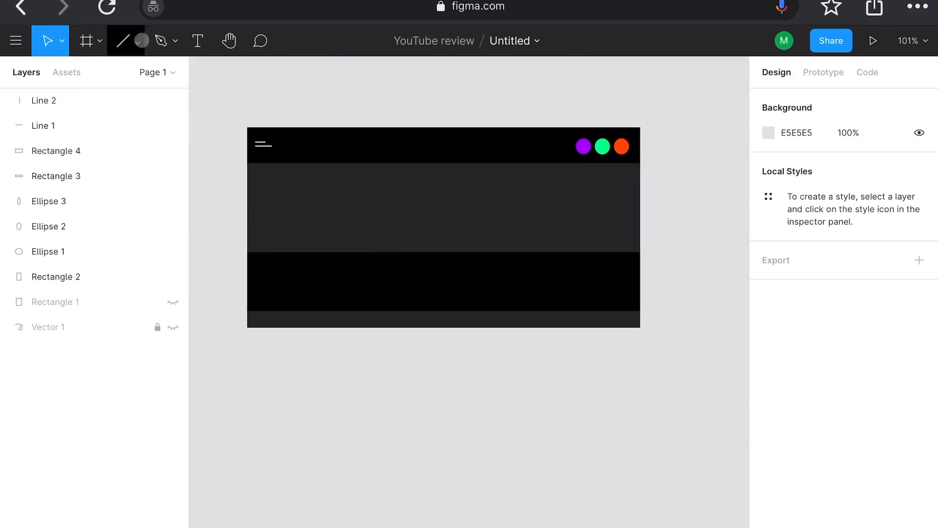
Draw long white placeholder lines across the middle band and show the Prototype settings
{"action": "left_click", "coordinate": [56, 201]}
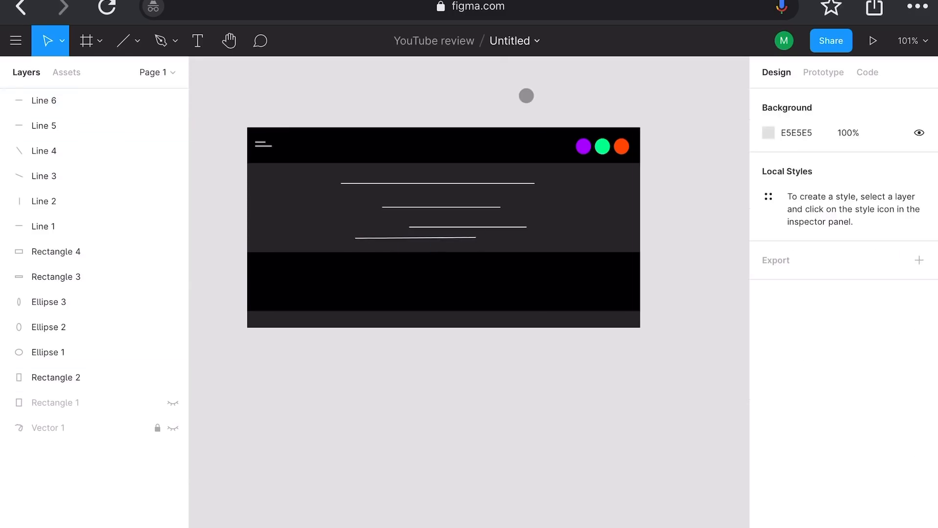
{"action": "left_click", "coordinate": [823, 72]}
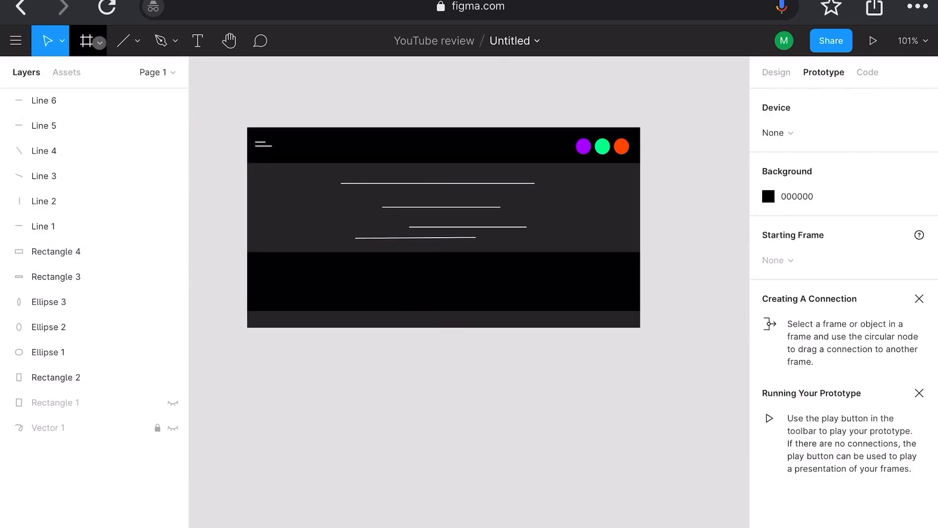
Pin emoji comments beside the top placeholder line and at the band's left, cancelling a third
{"action": "left_click", "coordinate": [175, 41]}
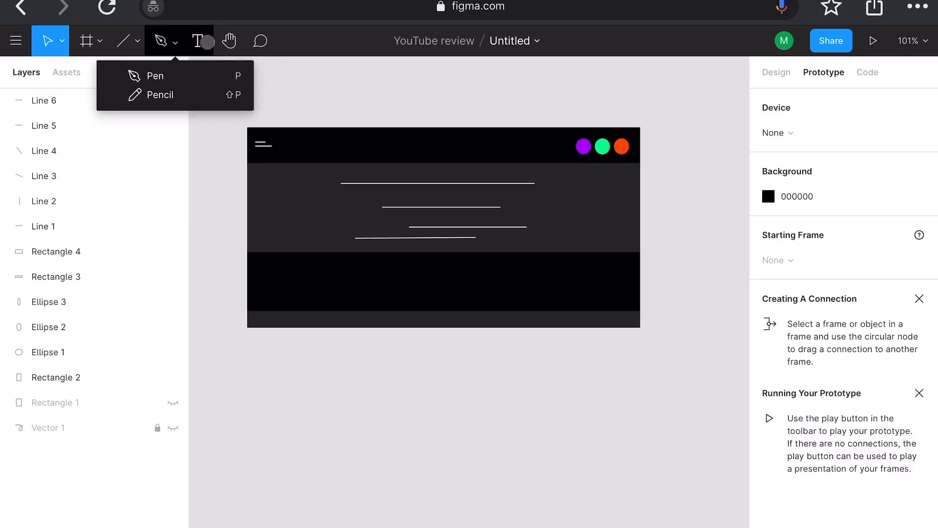
{"action": "left_click", "coordinate": [260, 40]}
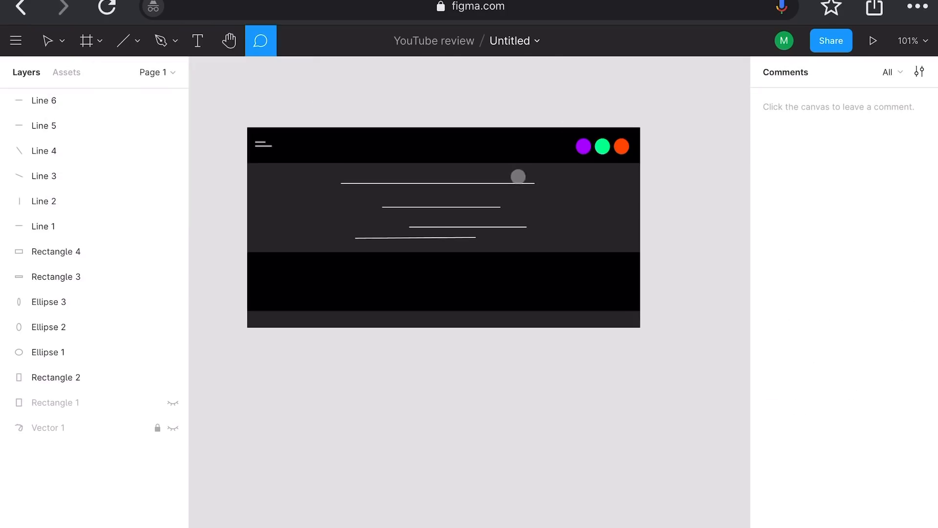
{"action": "left_click", "coordinate": [517, 176]}
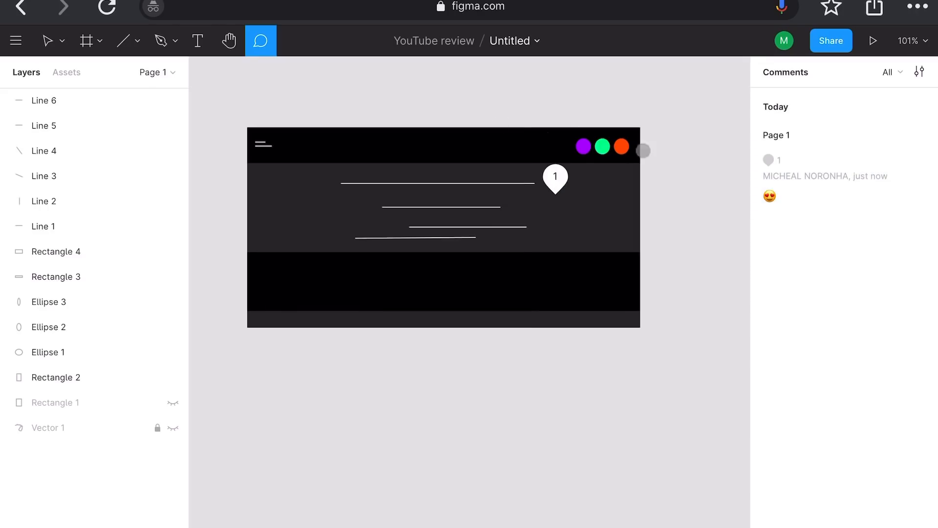
{"action": "left_click", "coordinate": [290, 253]}
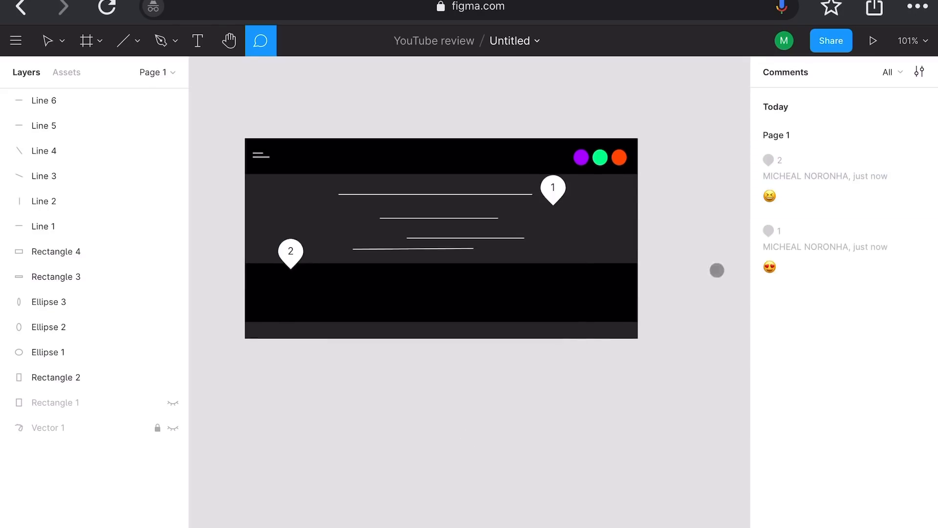
{"action": "left_click", "coordinate": [375, 162]}
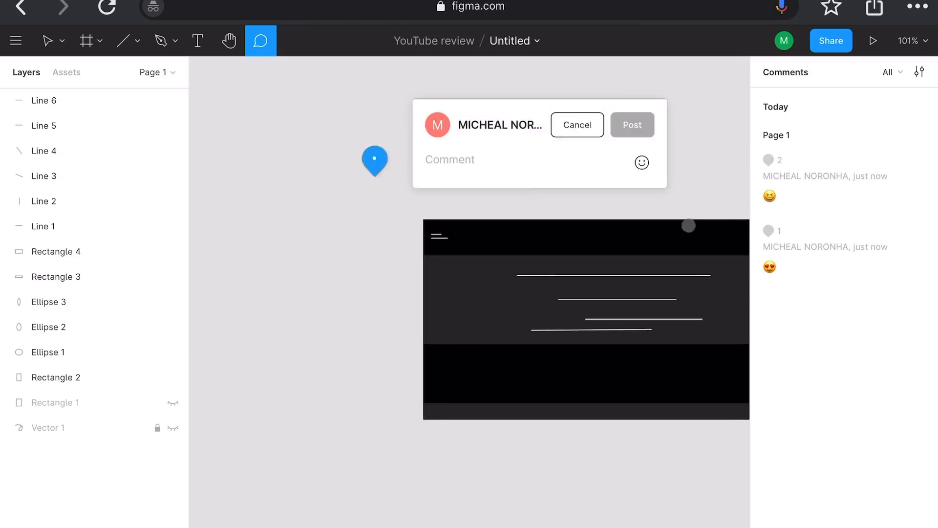
{"action": "left_click", "coordinate": [831, 40]}
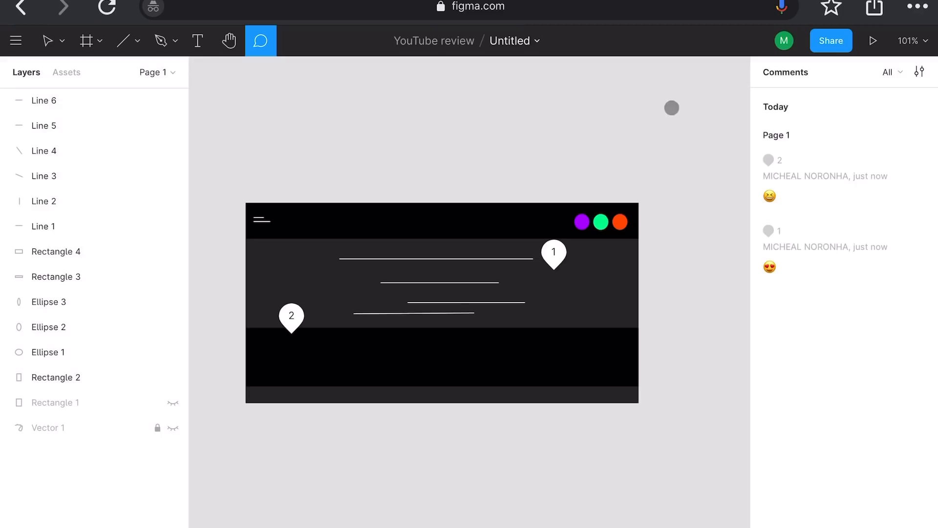
{"action": "left_click", "coordinate": [908, 40]}
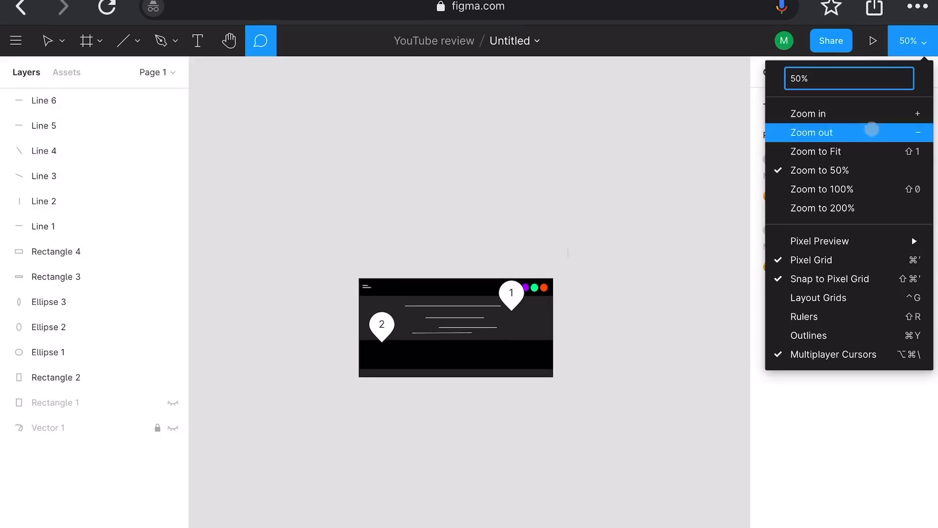
{"action": "mouse_move", "coordinate": [821, 189]}
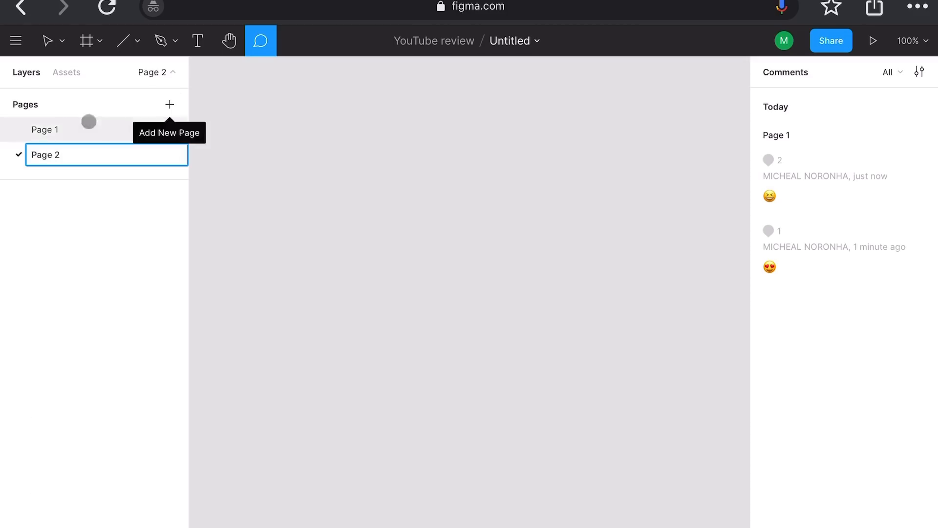
Open the File submenu from Figma's main menu
{"action": "left_click", "coordinate": [15, 40]}
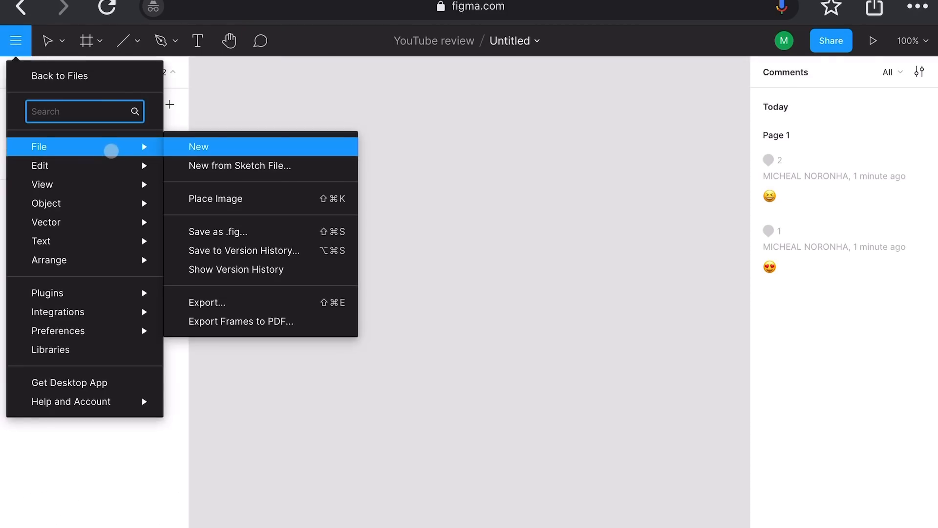